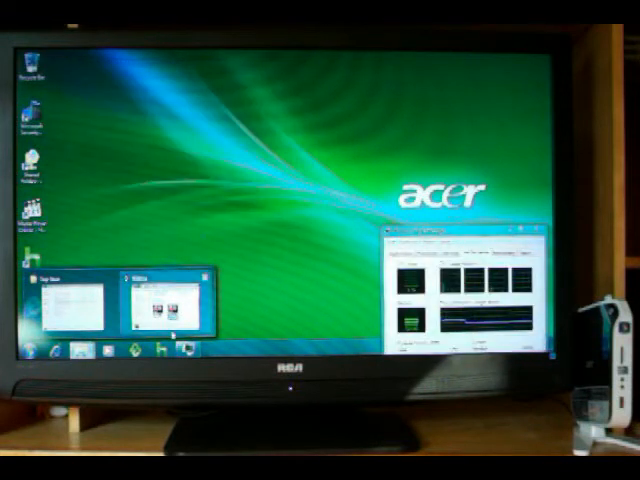
# - Restore the Windows Media Player video window from its taskbar thumbnail, beside Task Manager
pyautogui.click(155, 295)
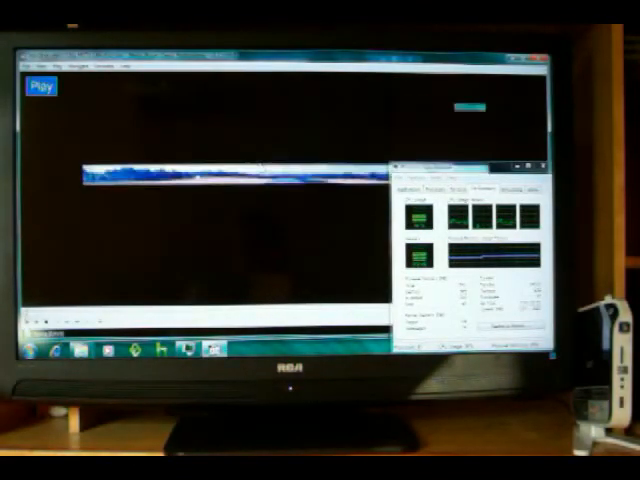
# - Play the car MKV video while Task Manager's CPU graphs remain visible
pyautogui.click(42, 88)
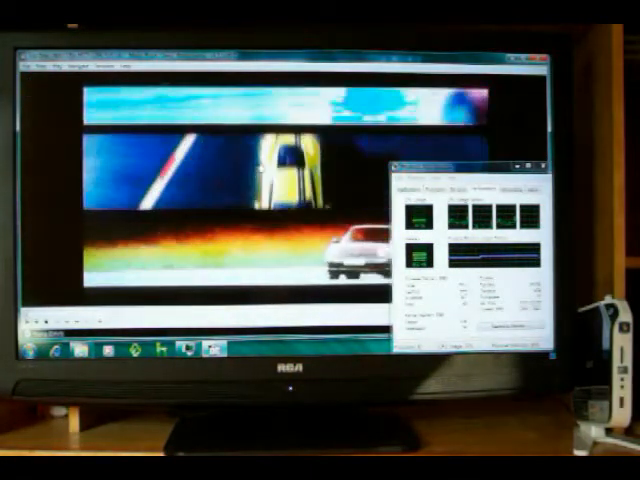